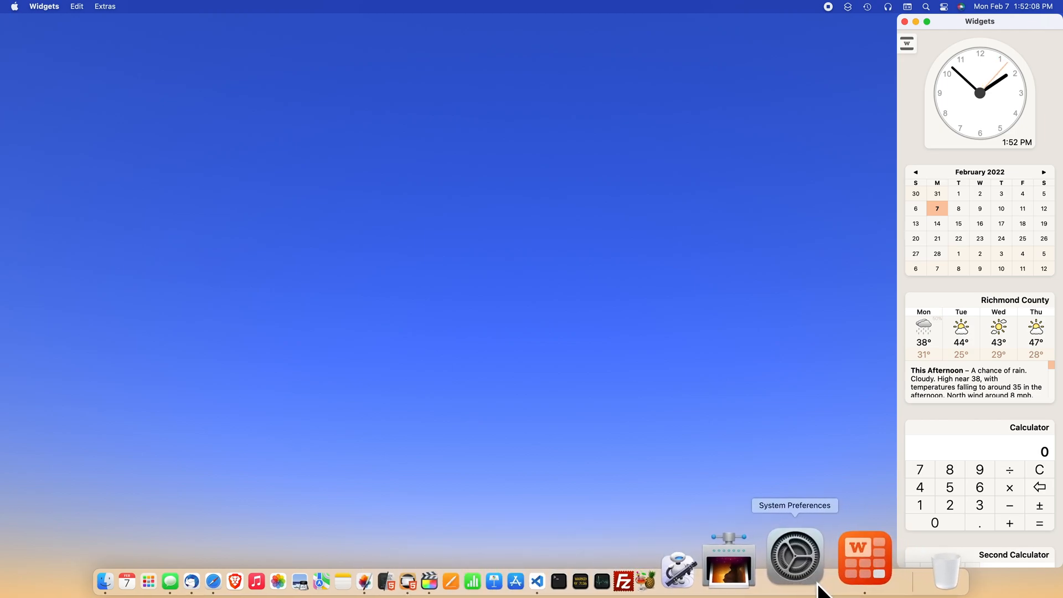
Launch System Preferences from the Dock, move its window higher, and show its Apple menu entry.
click(794, 556)
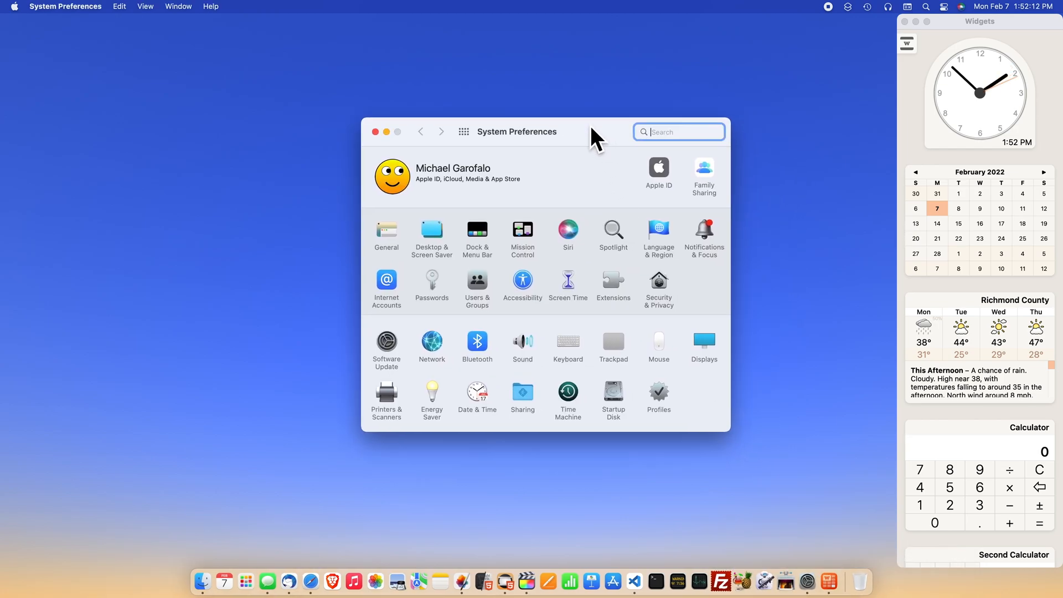
drag(593, 131, 546, 114)
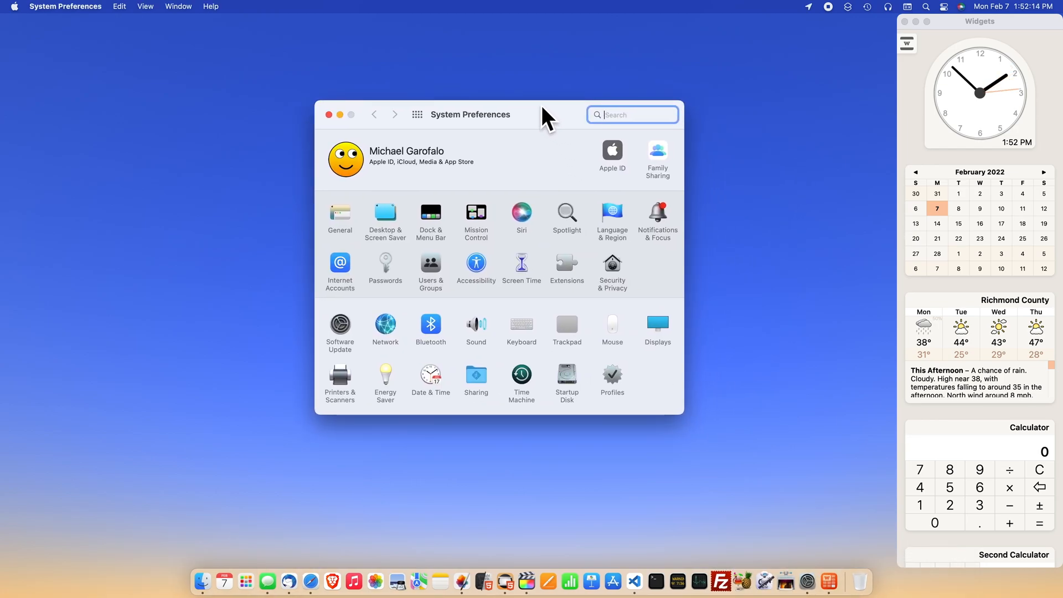
click(14, 7)
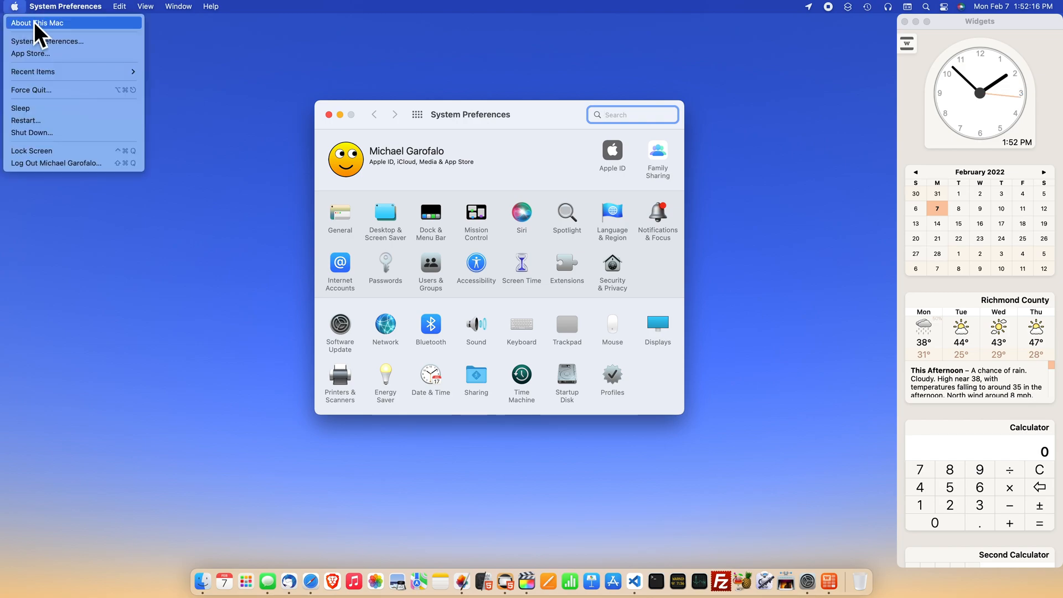
mouse_move(48, 41)
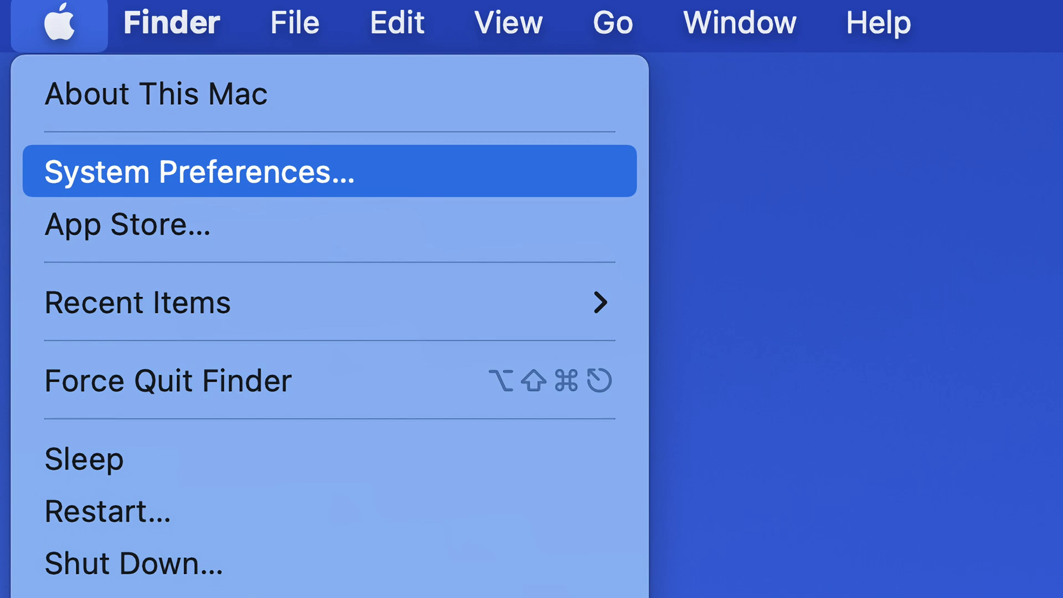
click(196, 171)
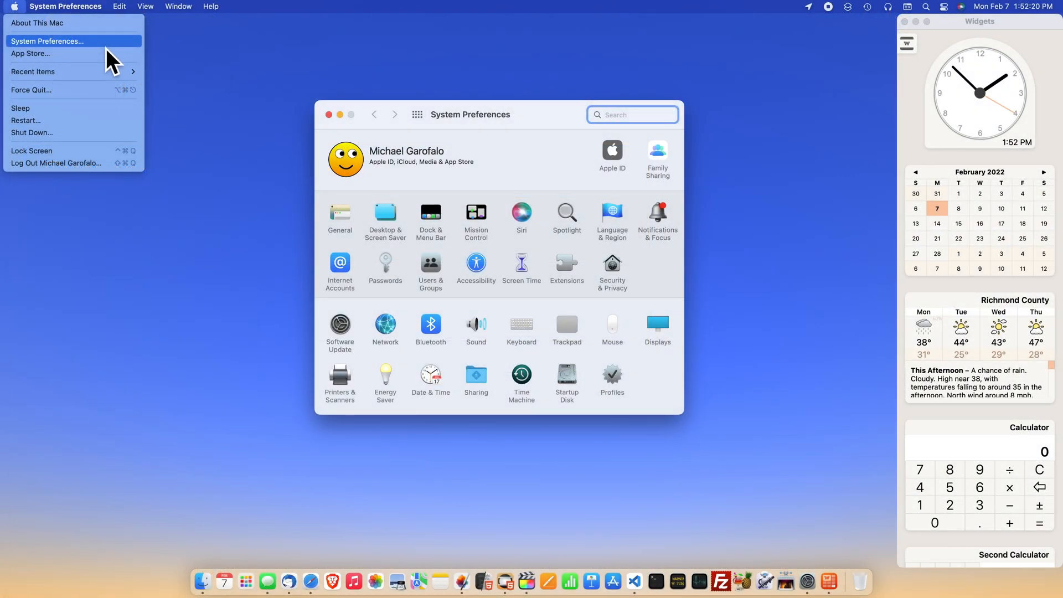
click(48, 40)
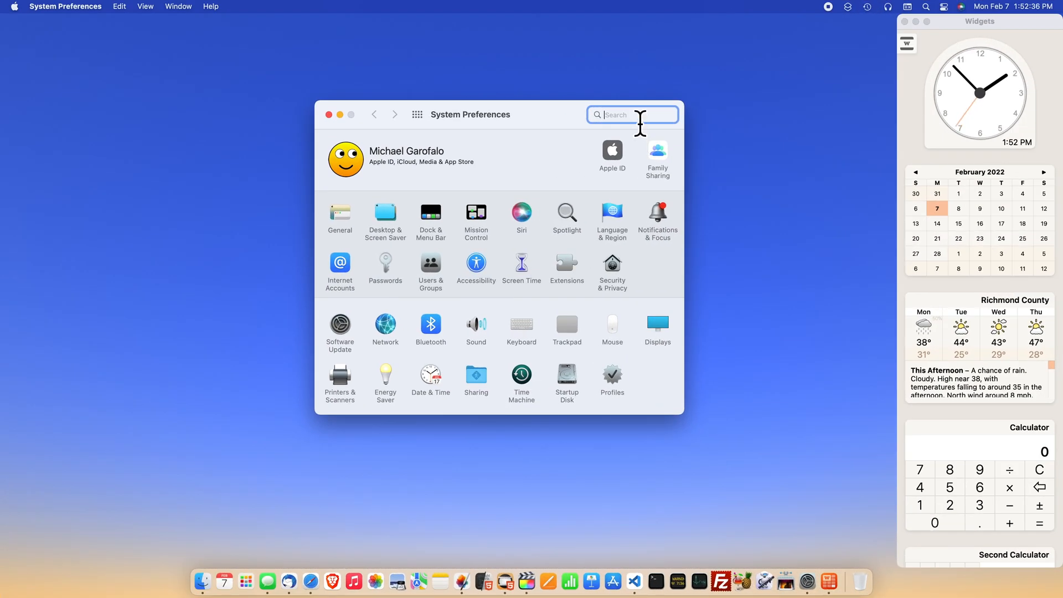
Search preferences for 'name' and choose the Computer Name result.
text(name)
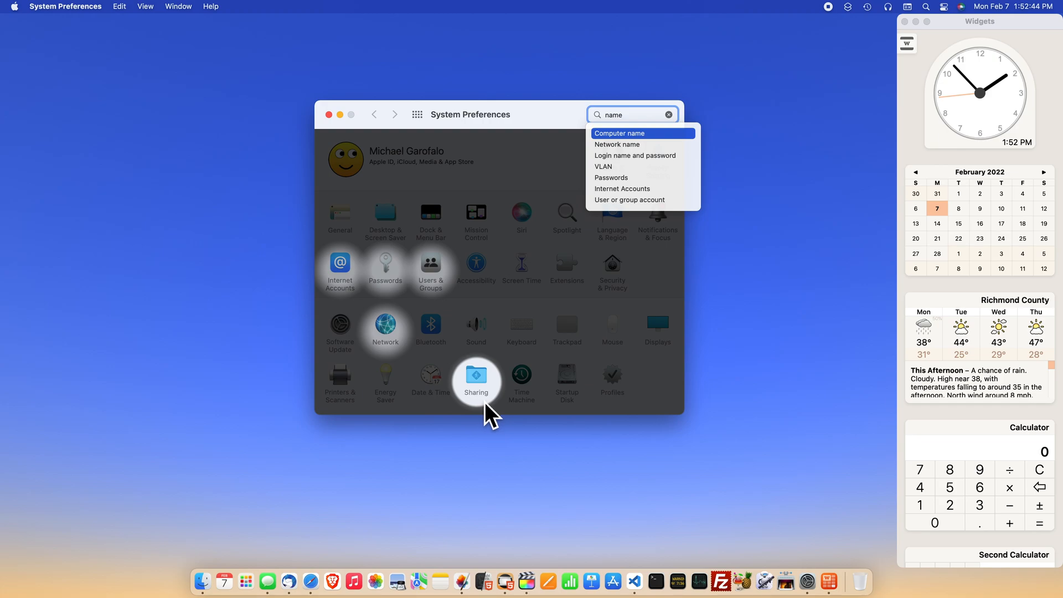
mouse_move(584, 350)
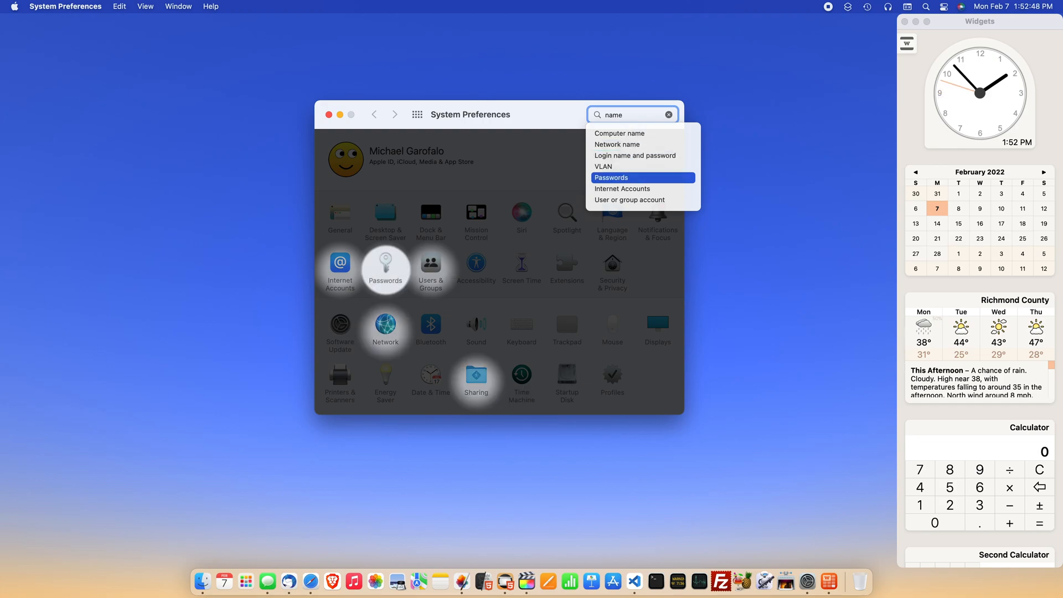
mouse_move(628, 200)
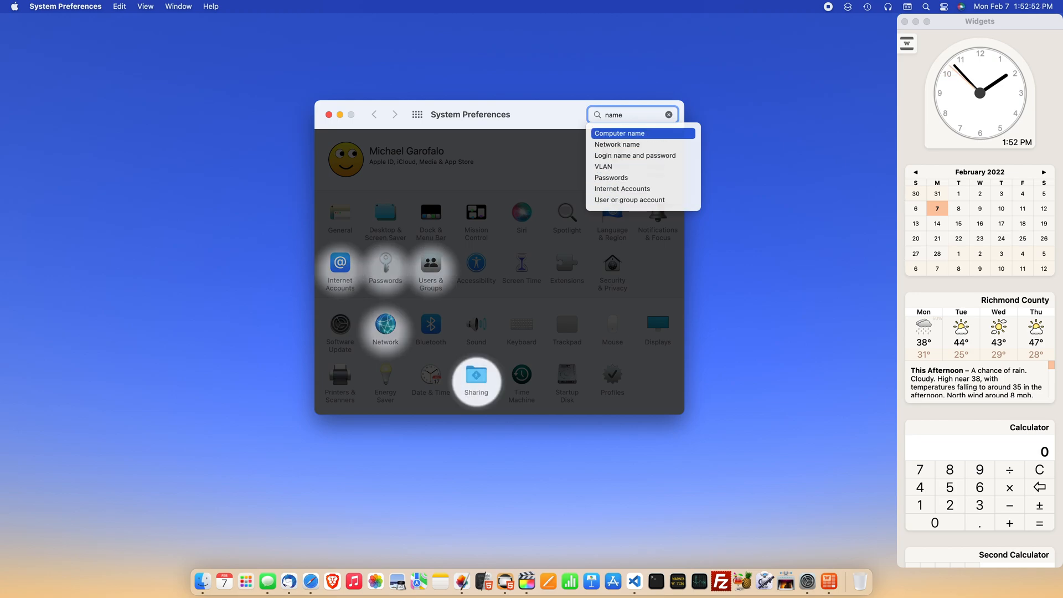
click(475, 377)
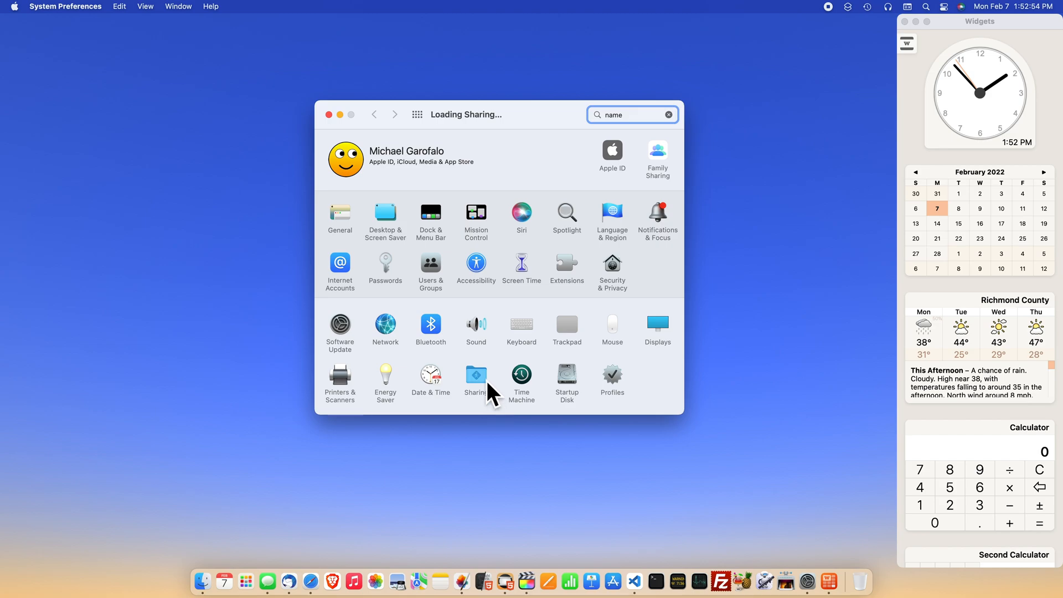
Open the Sharing pane and select the 'Mac Mini' computer name field.
click(475, 373)
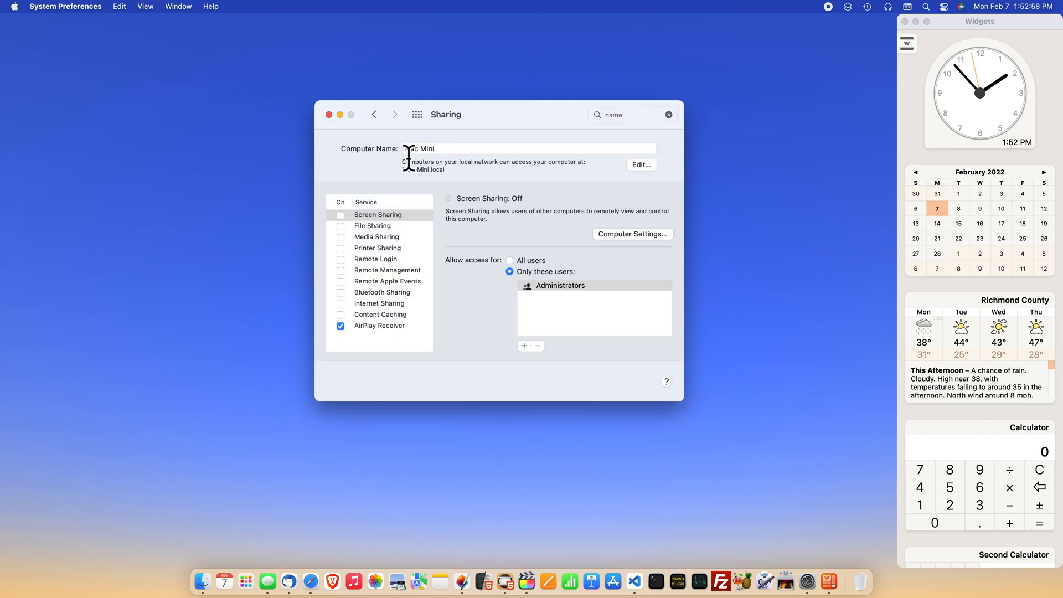
click(529, 149)
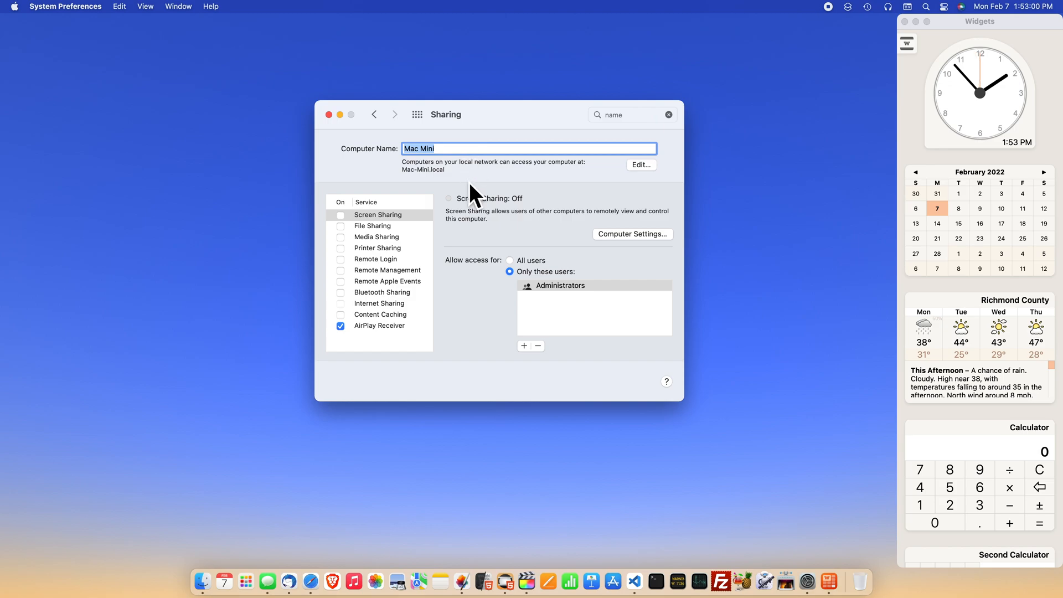
mouse_move(441, 200)
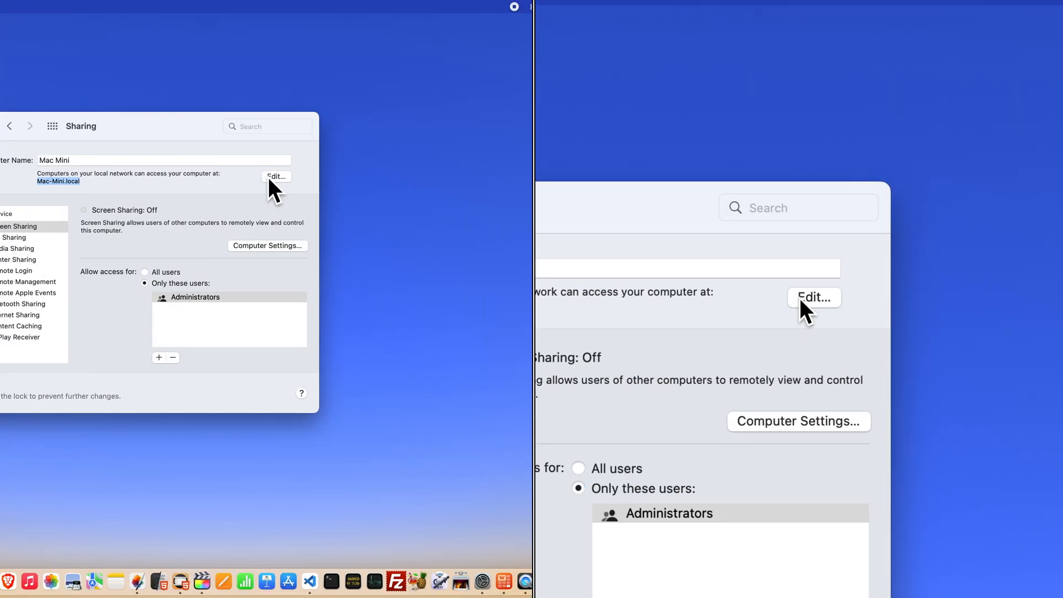
click(815, 297)
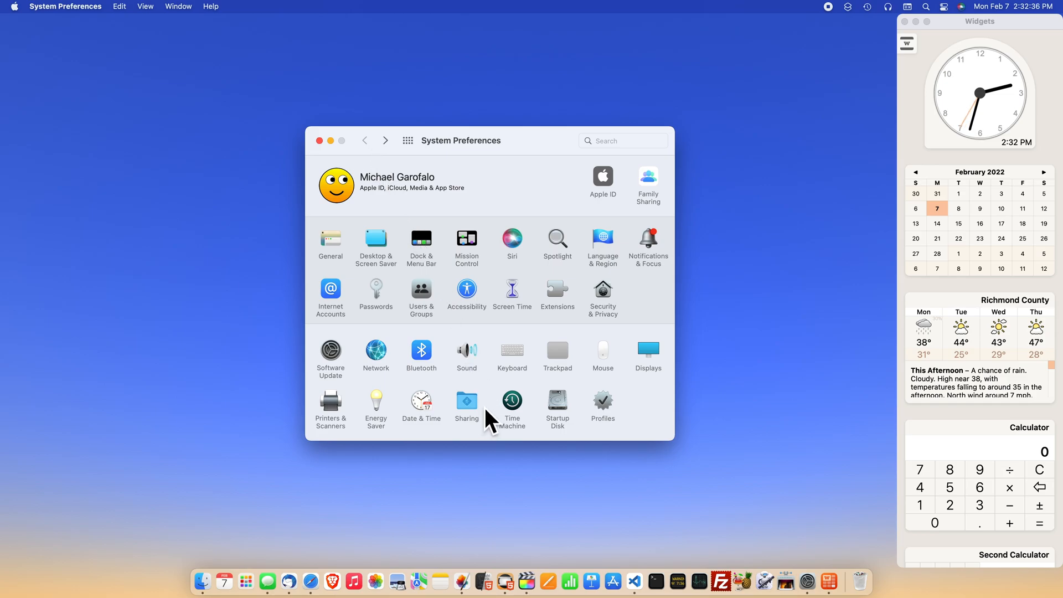
Return to the Sharing pane from the preferences overview.
click(466, 399)
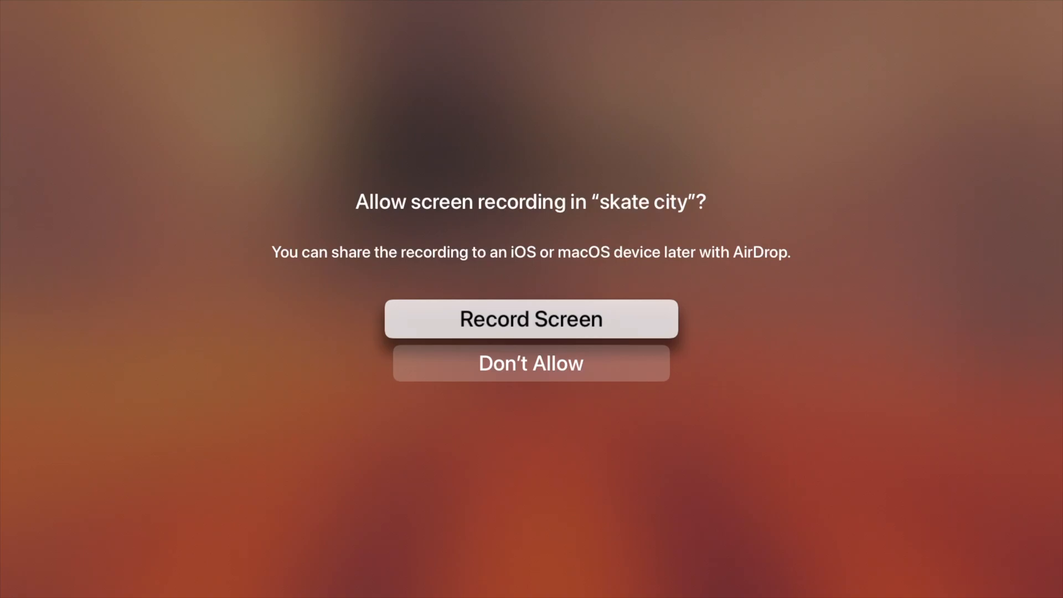
Allow screen recording in skate city, then dismiss the AirDrop sheet with Done.
click(531, 318)
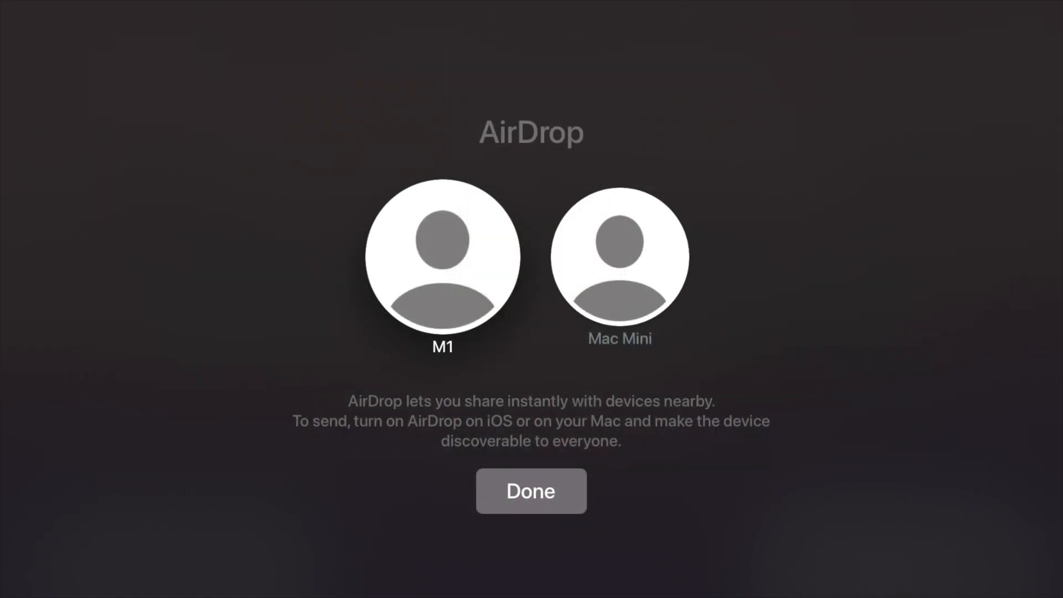
click(619, 257)
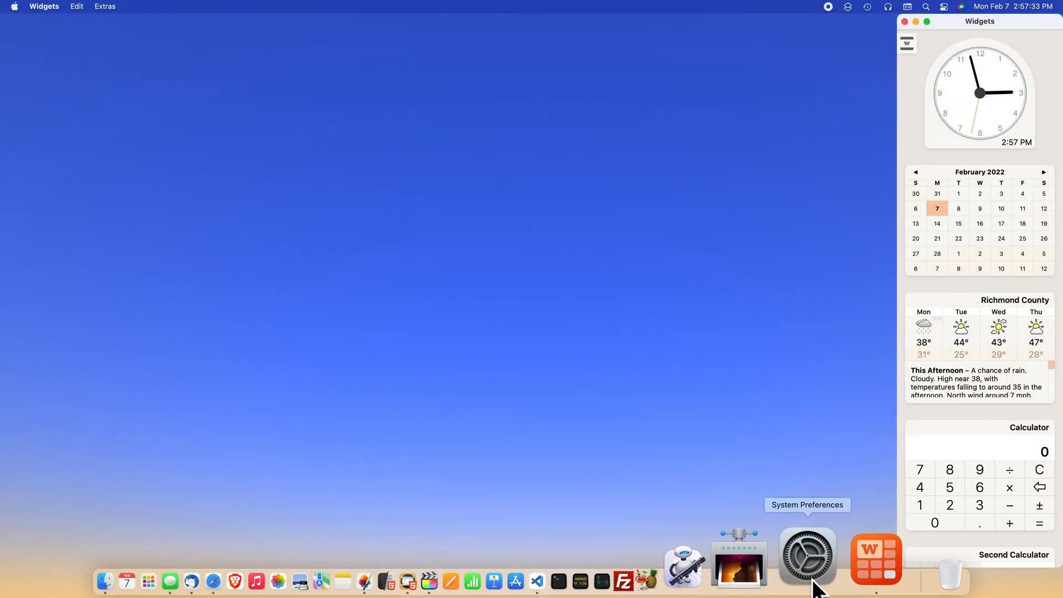
Reopen System Preferences' Sharing pane and type the new laptop computer name.
click(806, 559)
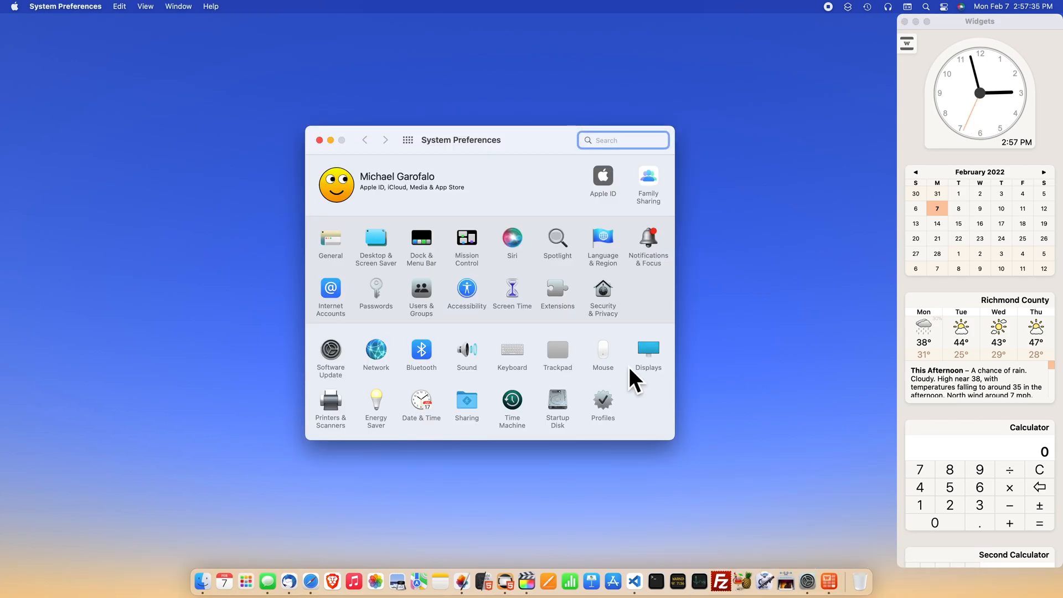
mouse_move(505, 404)
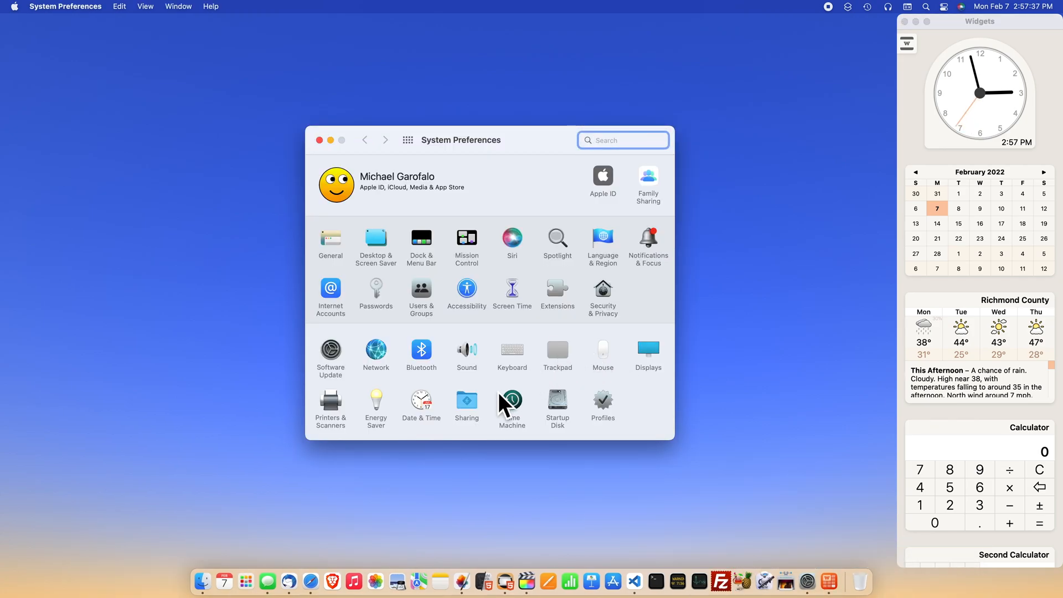
click(467, 402)
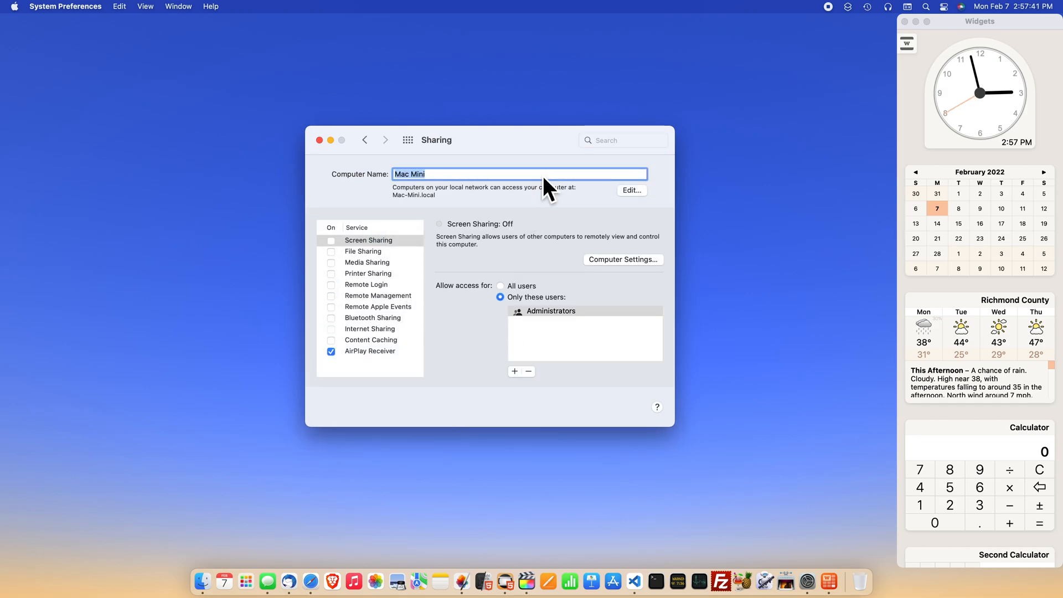
text(Michael's La)
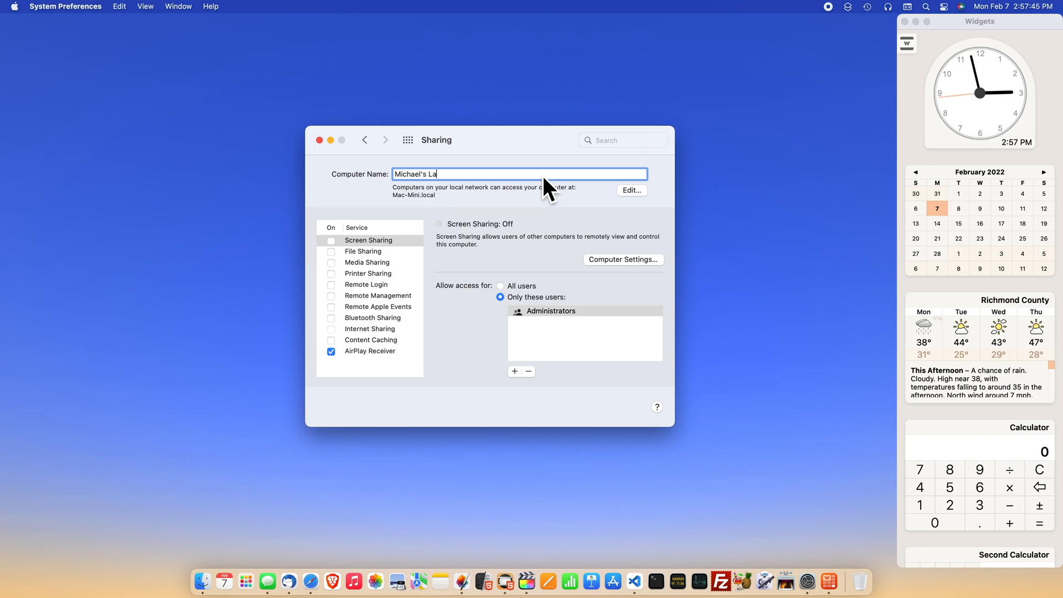
text(ptop)
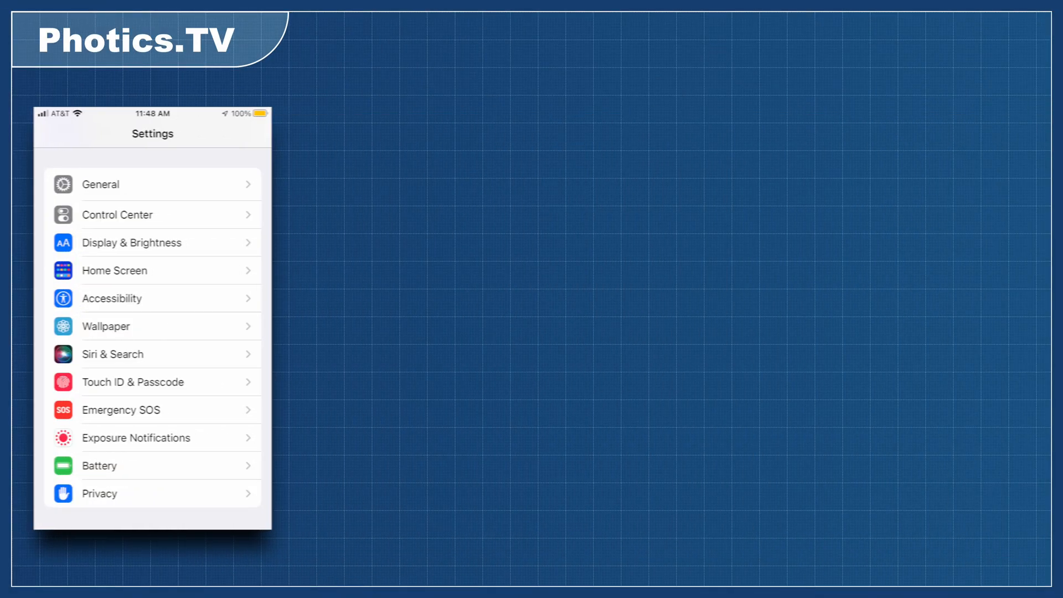
Go to General, then About, in the iPhone Settings.
click(99, 184)
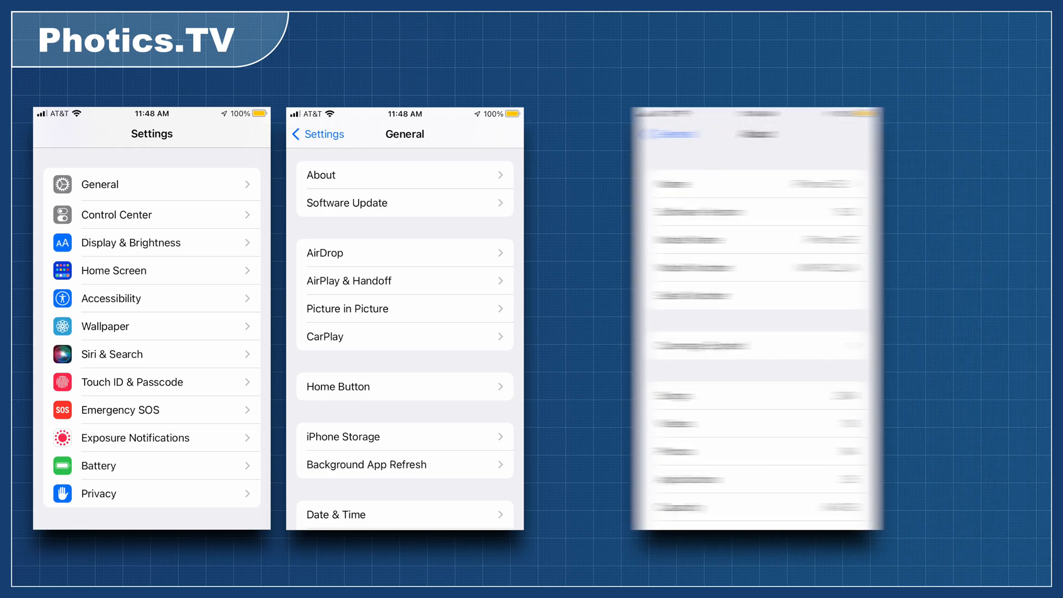
click(658, 184)
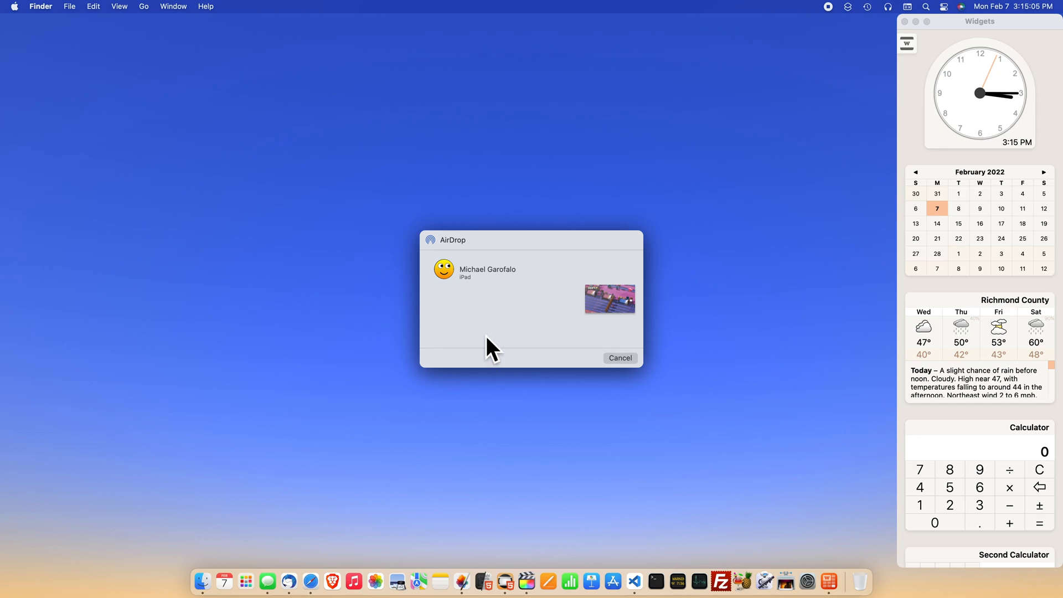
mouse_move(481, 307)
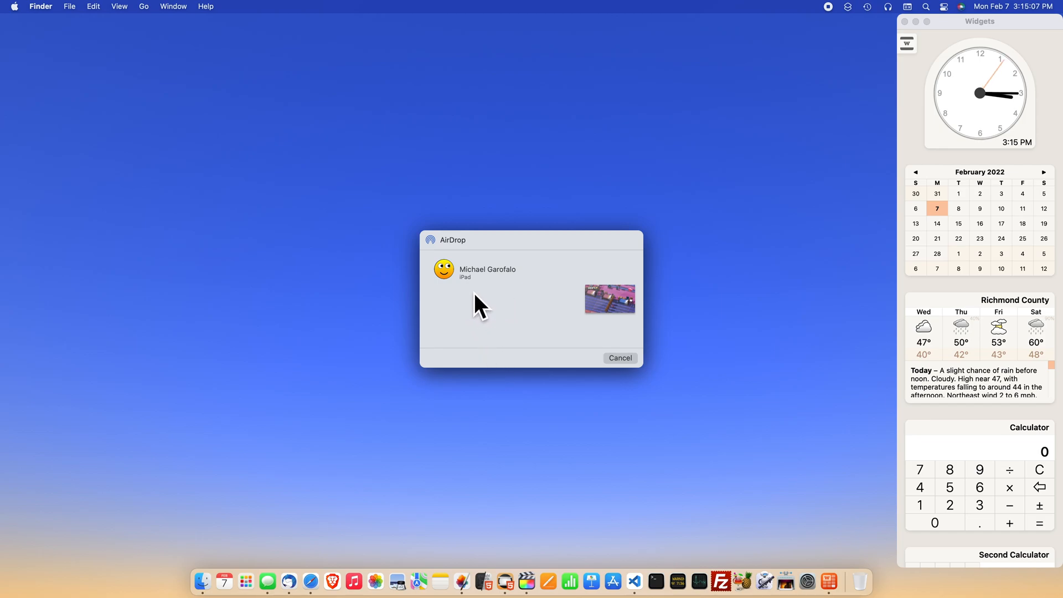
mouse_move(501, 308)
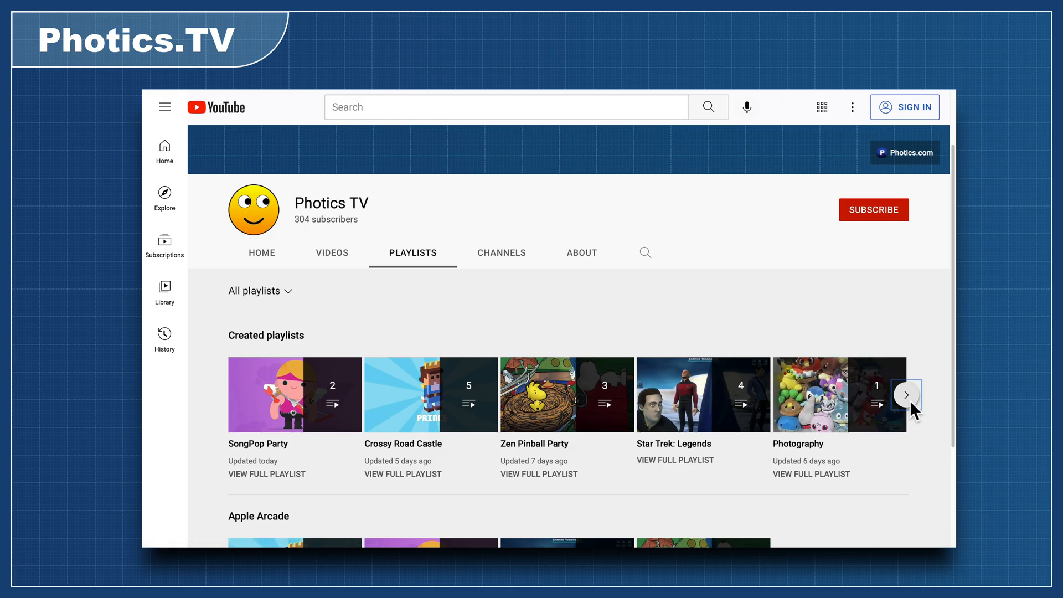
Scroll the Photics TV Created playlists row to show Reviews and Tech Support.
click(905, 394)
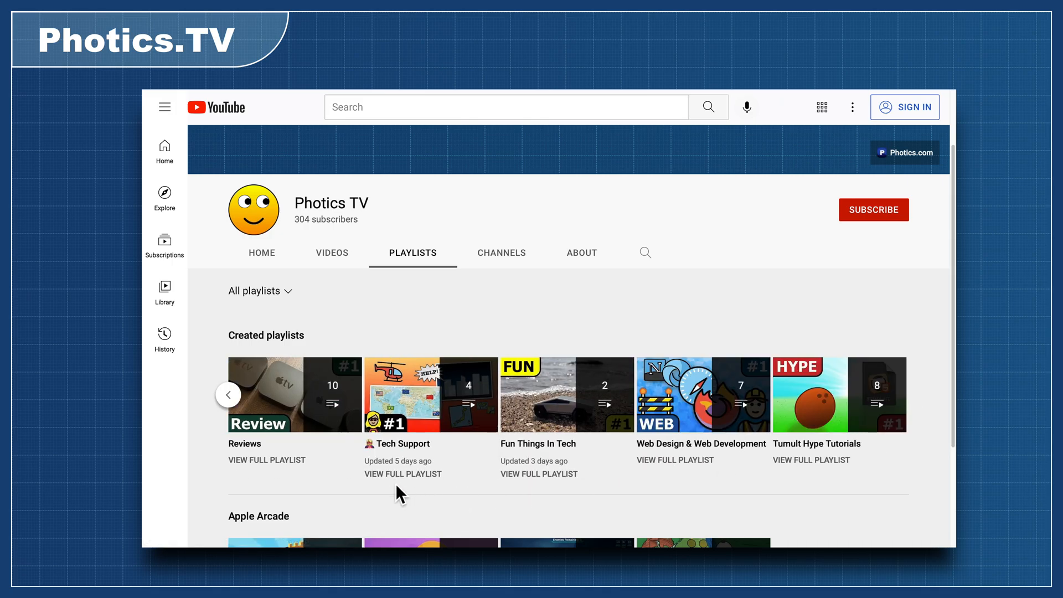